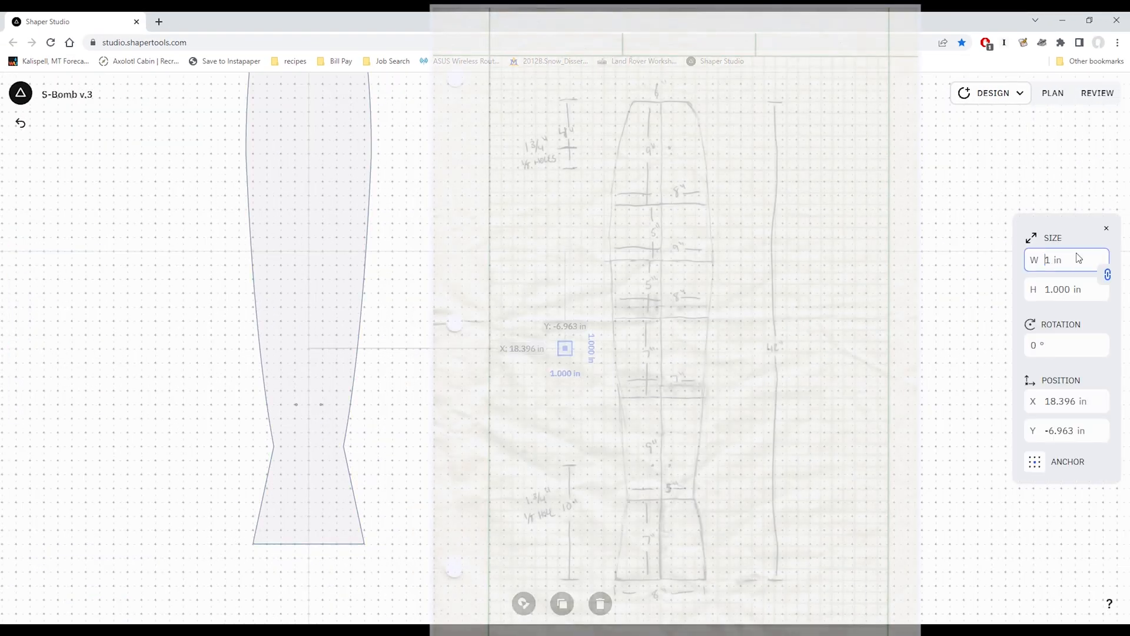
- Enter a size of 7 in the Size panel for one of the rough deck shapes
text(7)
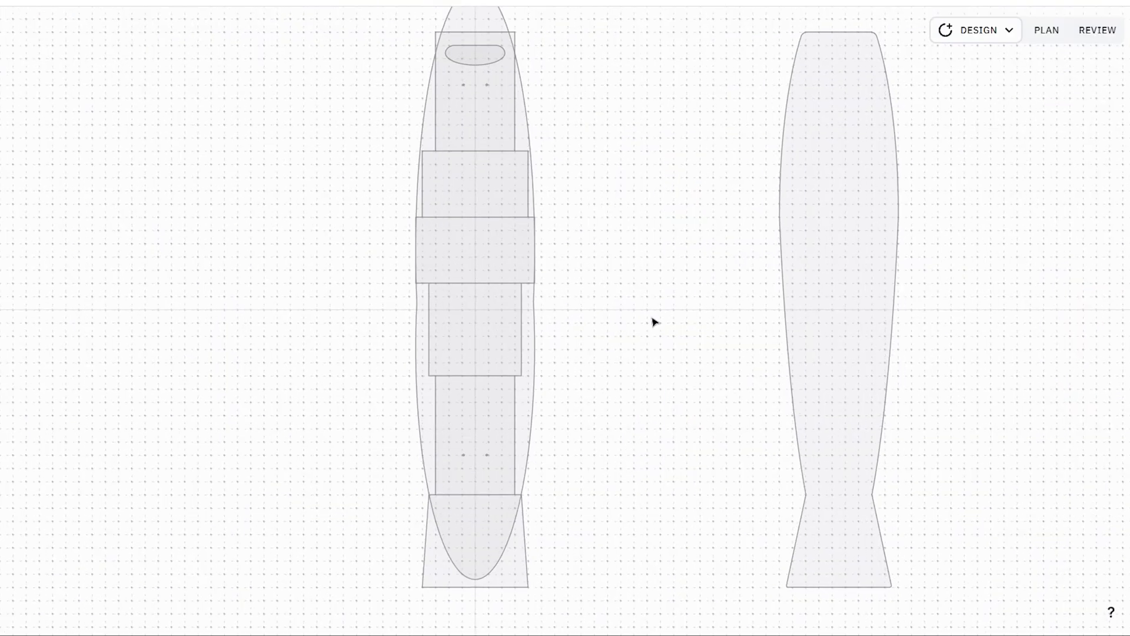
- Merge the overlapping deck regions into one outline with ShapeShifter and begin adding a tail-notch circle
click(475, 91)
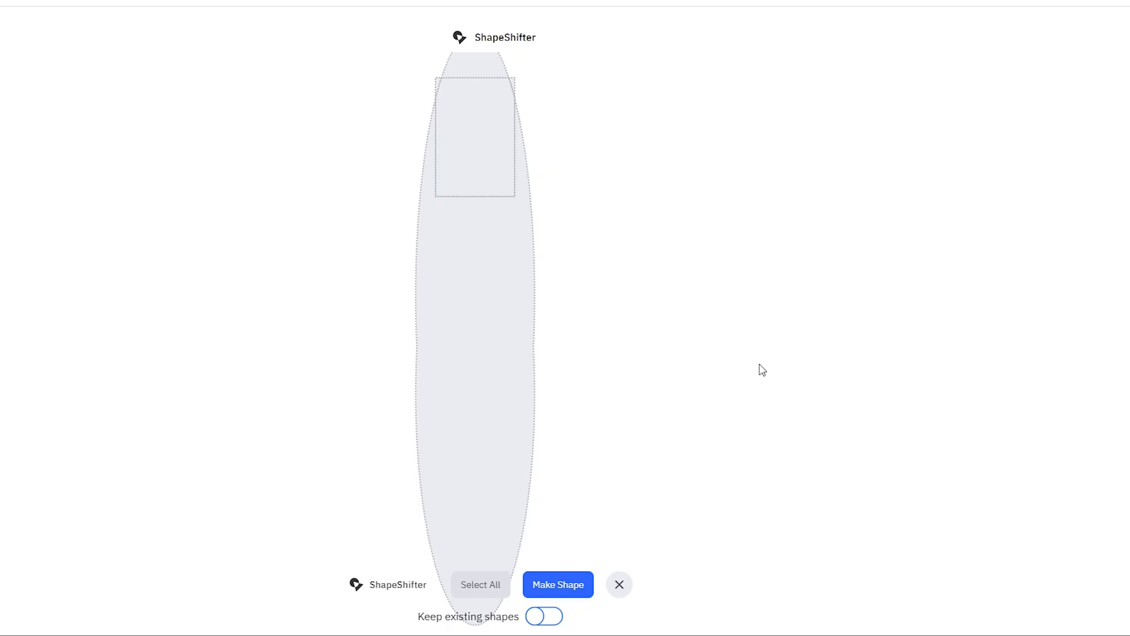
click(558, 584)
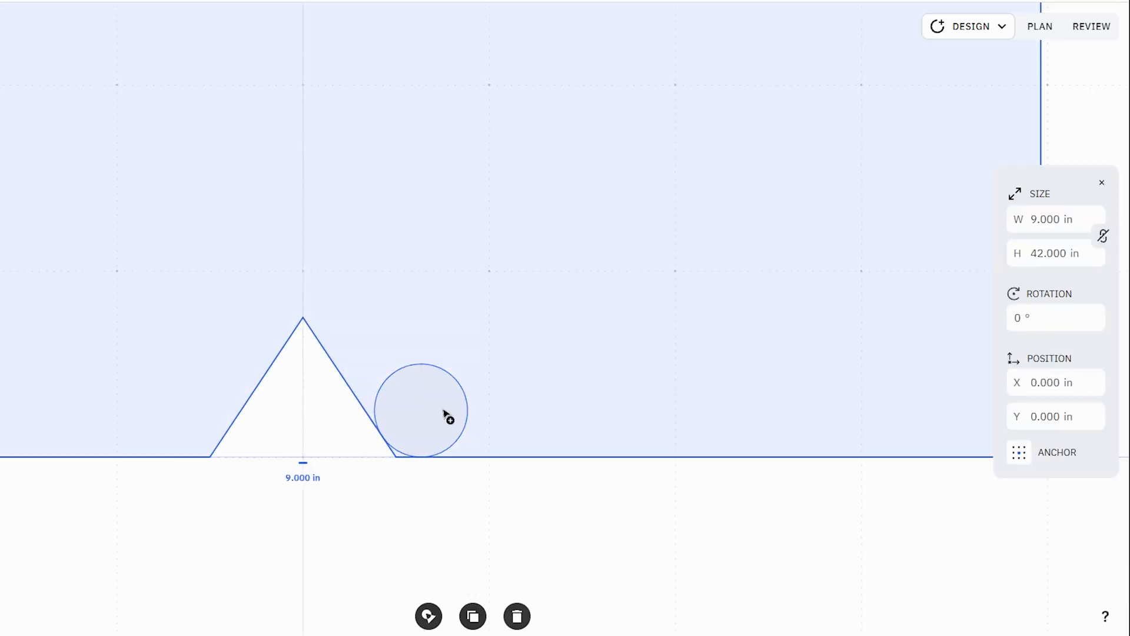
click(1040, 26)
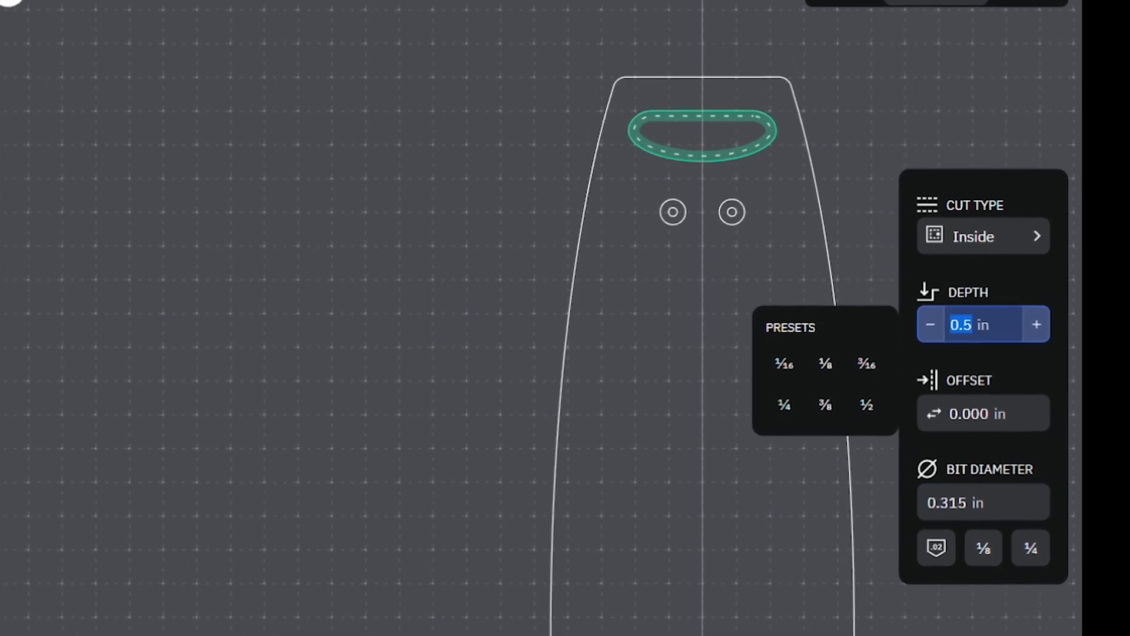
- Place a circle to round the tail notch and start importing the S-Bomb deck file
click(983, 236)
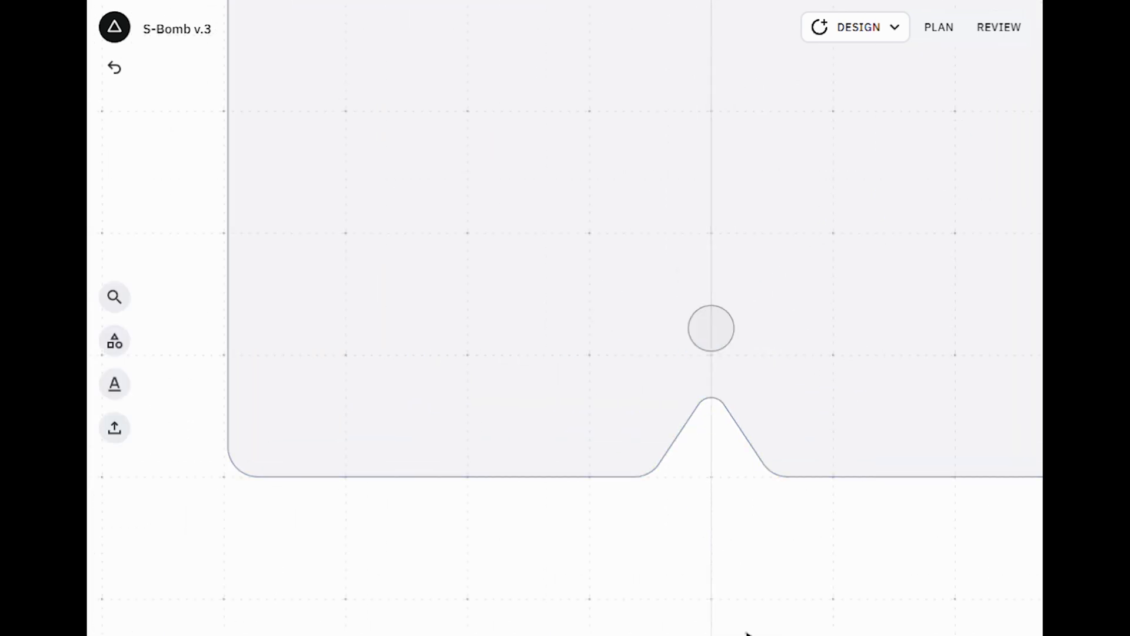
click(938, 27)
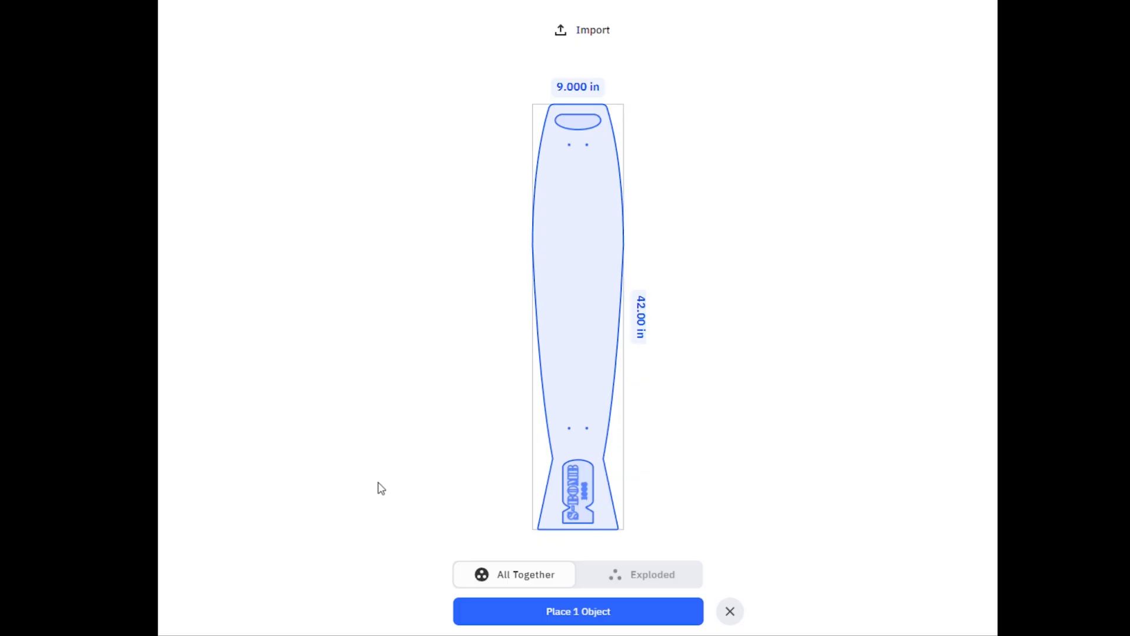
- Place the deck as exploded objects, add S-BOMB lettering, and import lettering from My Files
click(642, 574)
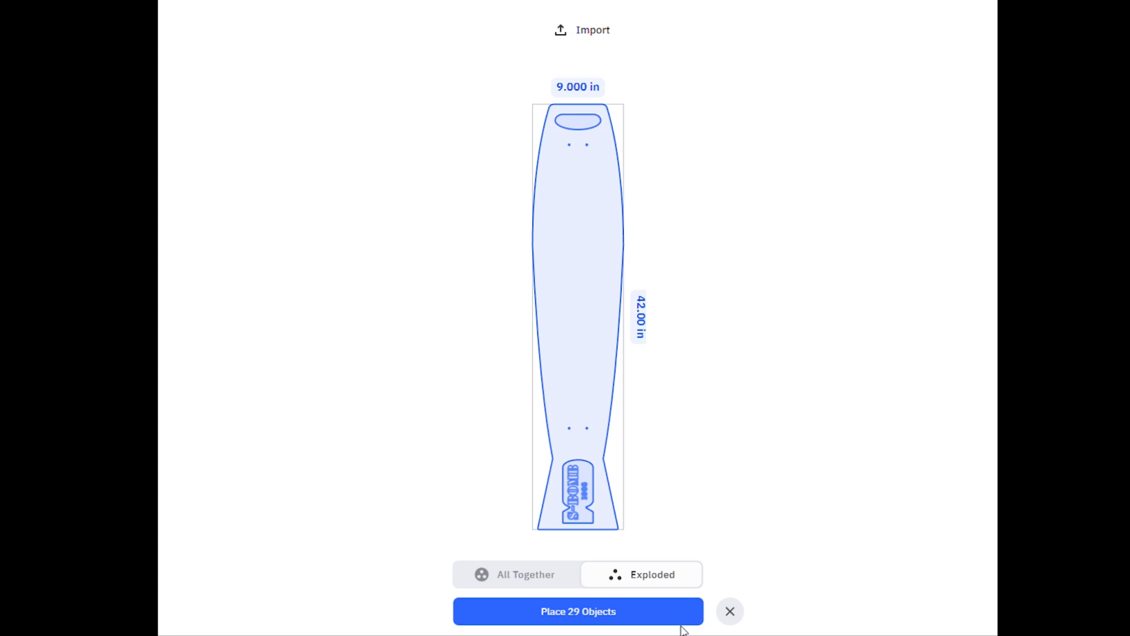
mouse_move(655, 620)
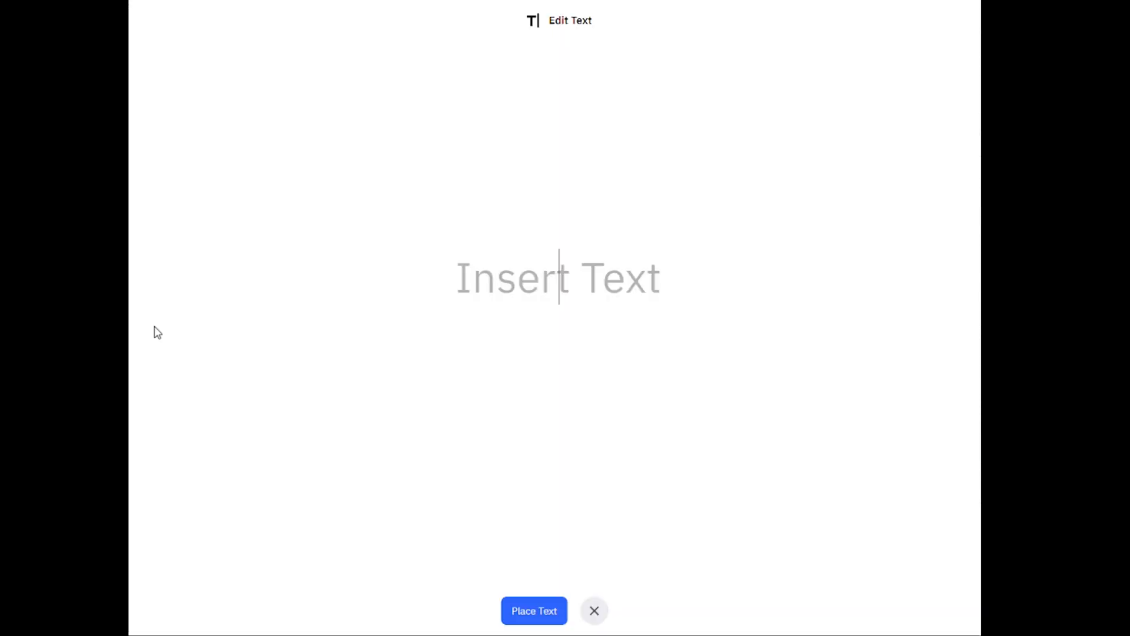
click(535, 610)
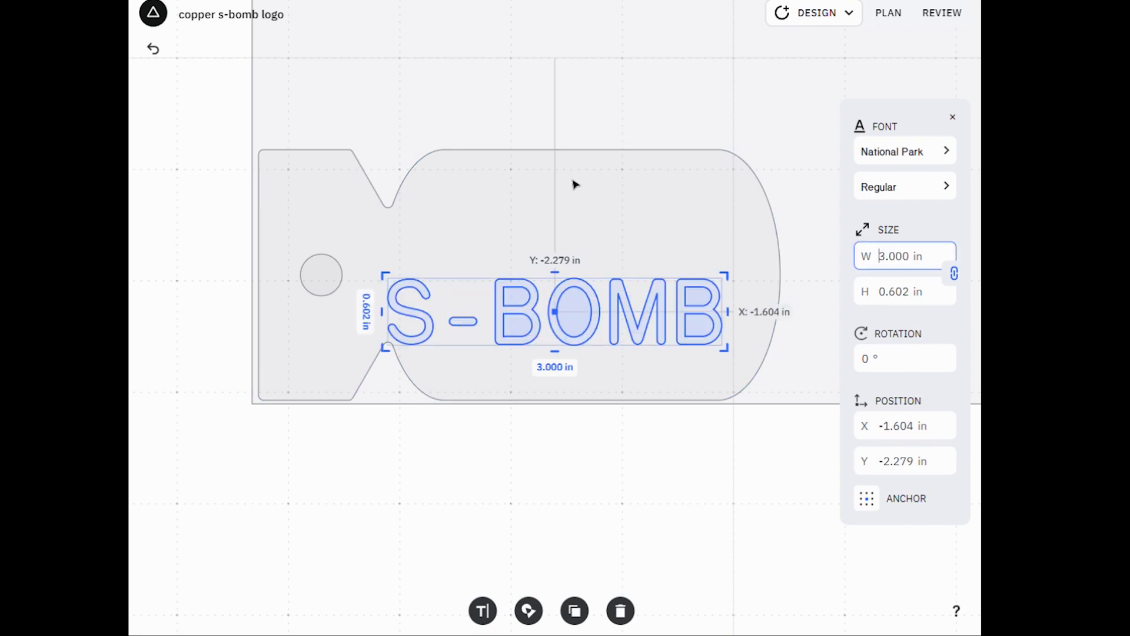
click(903, 151)
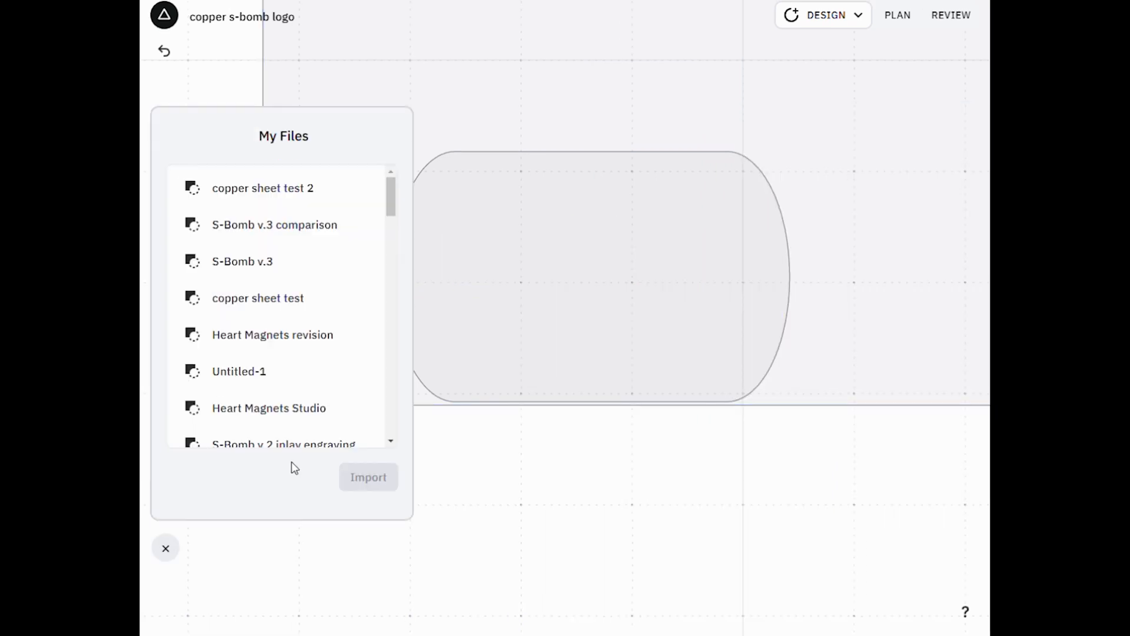
click(368, 477)
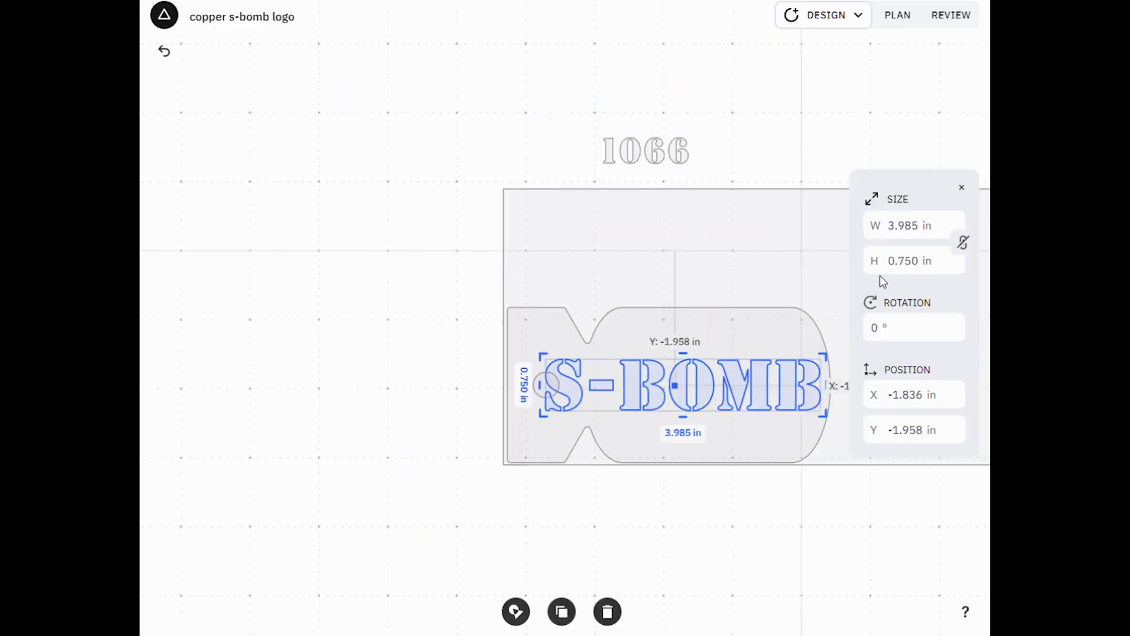
click(897, 15)
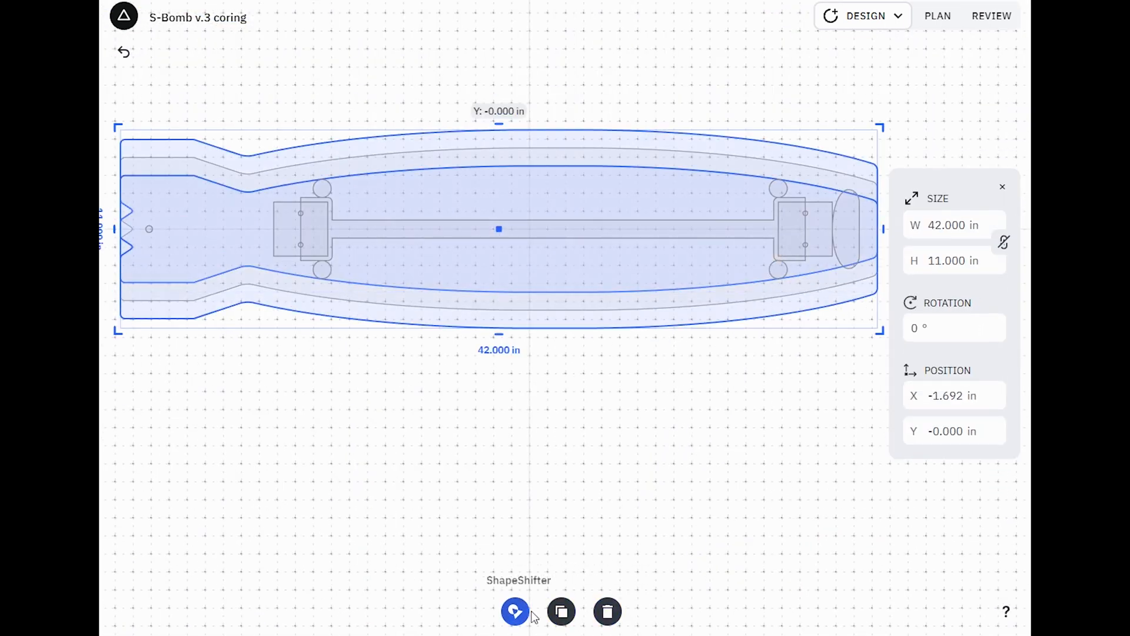
- Merge the two long pocket regions into shapes and place a 5.5 reference label
click(515, 610)
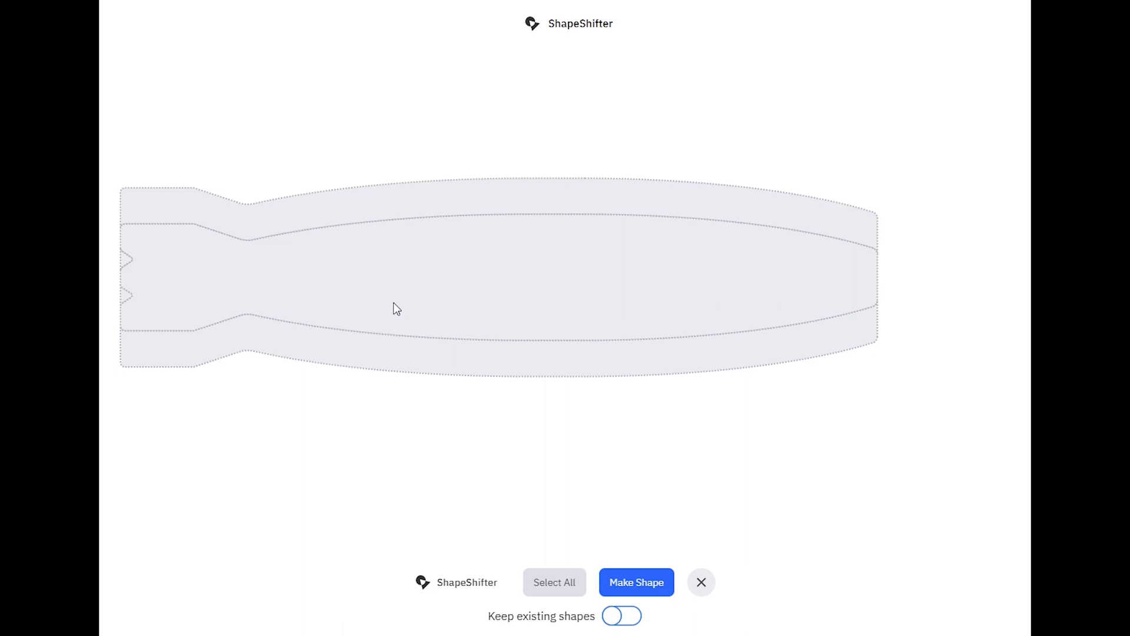
click(636, 582)
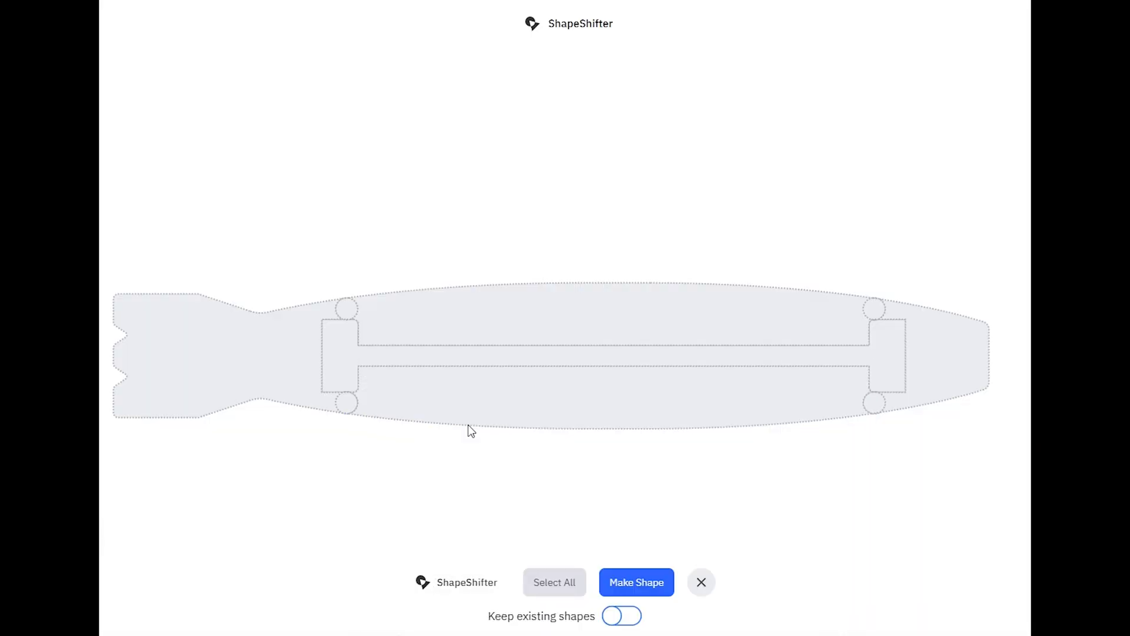
click(636, 582)
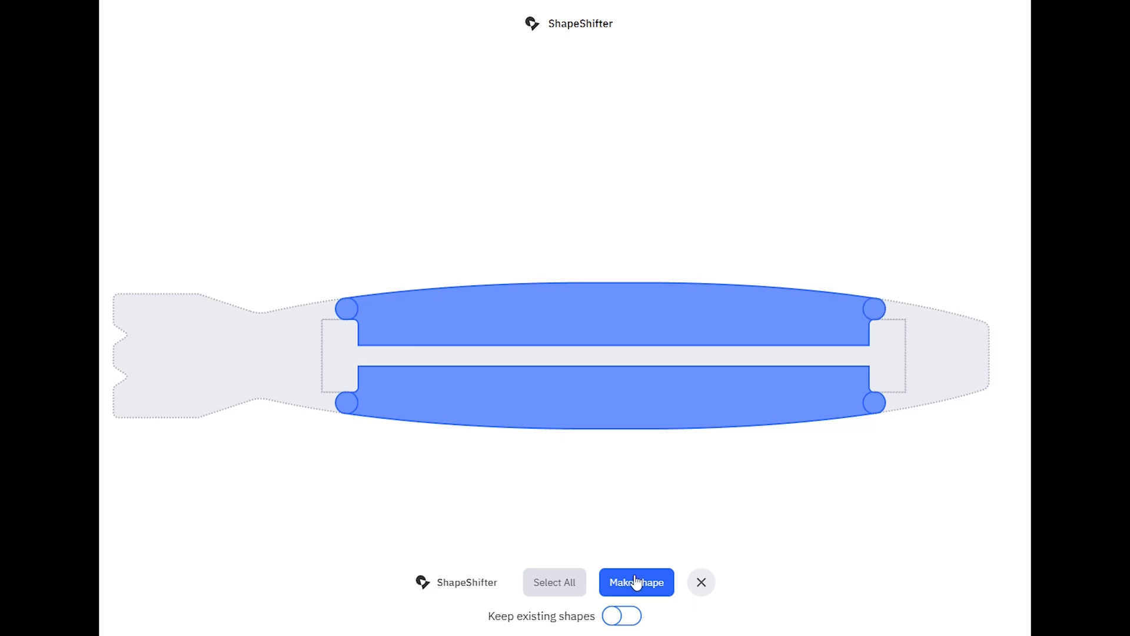
click(637, 582)
text(5.5)
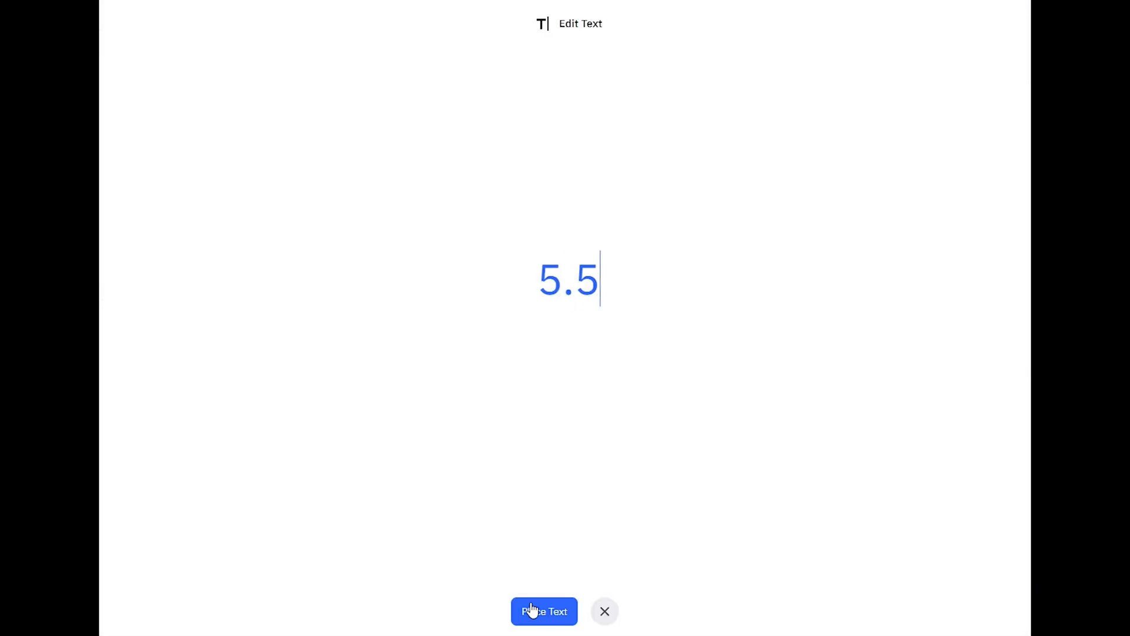
click(543, 628)
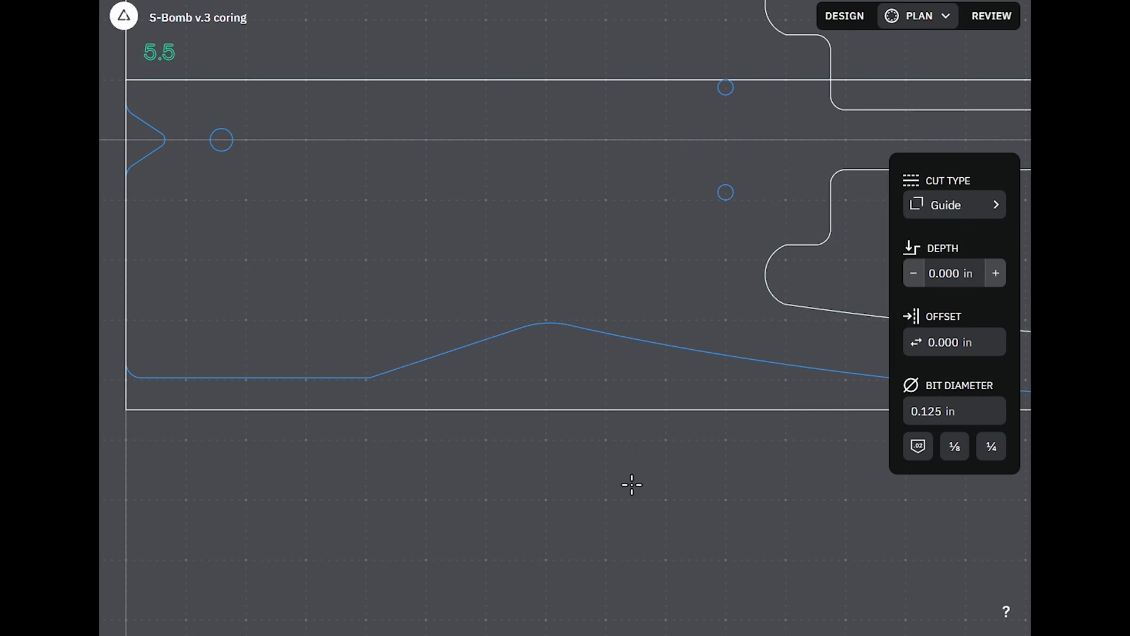
click(843, 15)
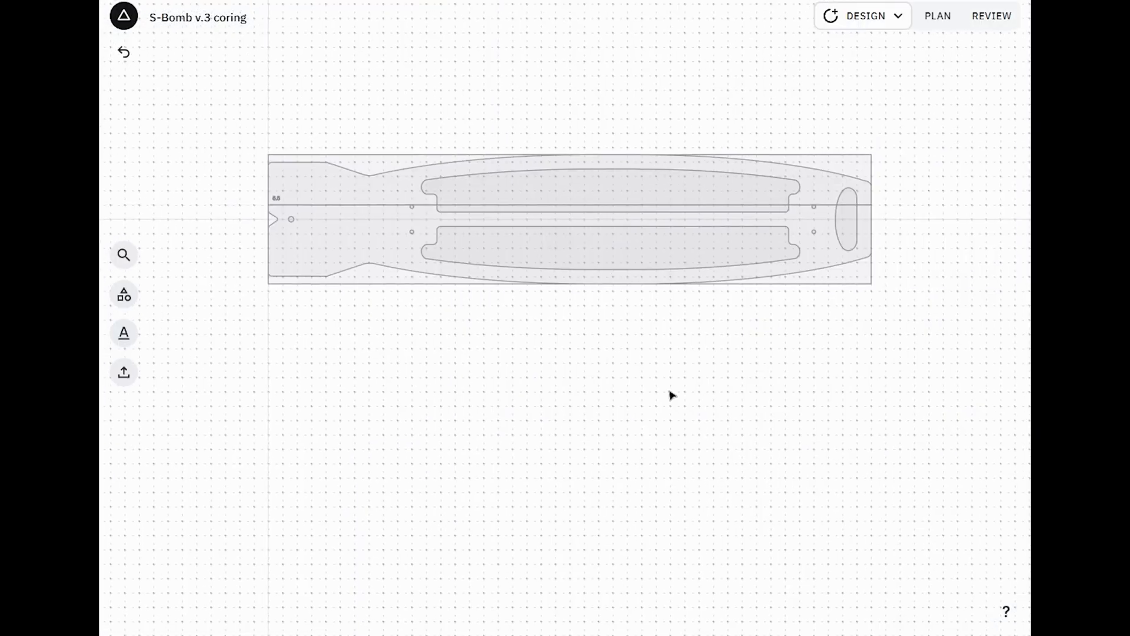